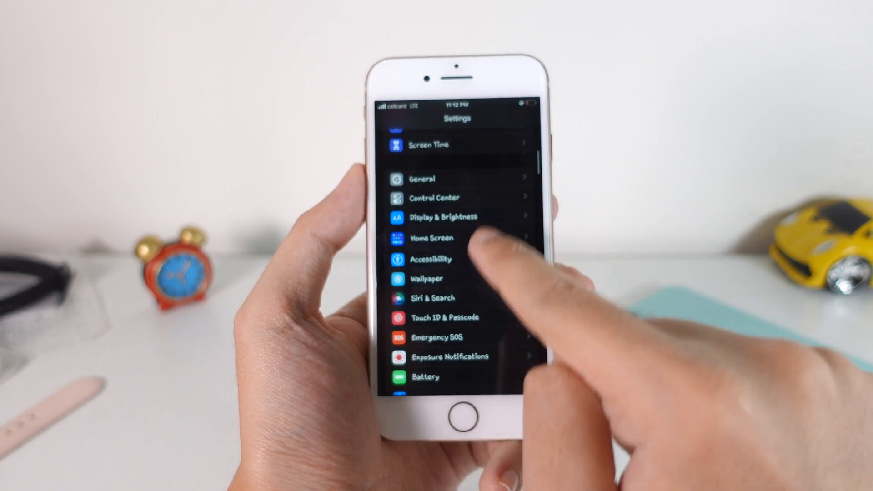
Show the About page under General listing iOS version 16.0.2 on the iPhone 8.
scroll("down", 3)
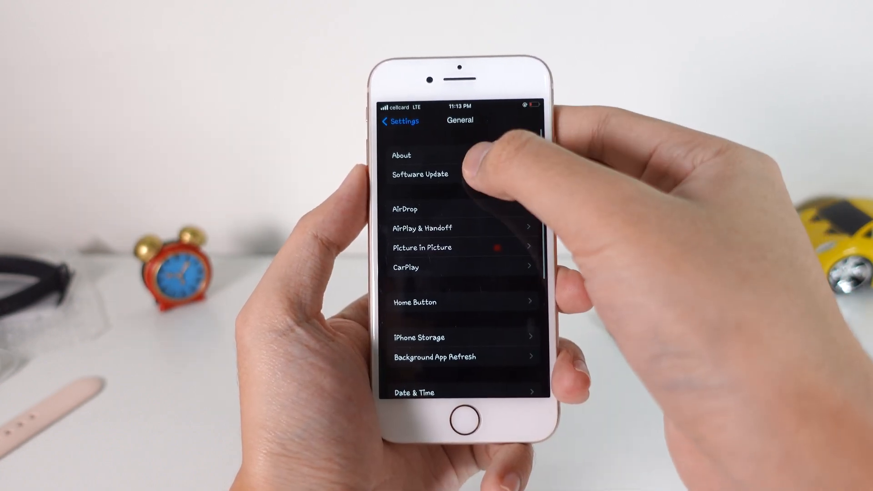
left_click(401, 155)
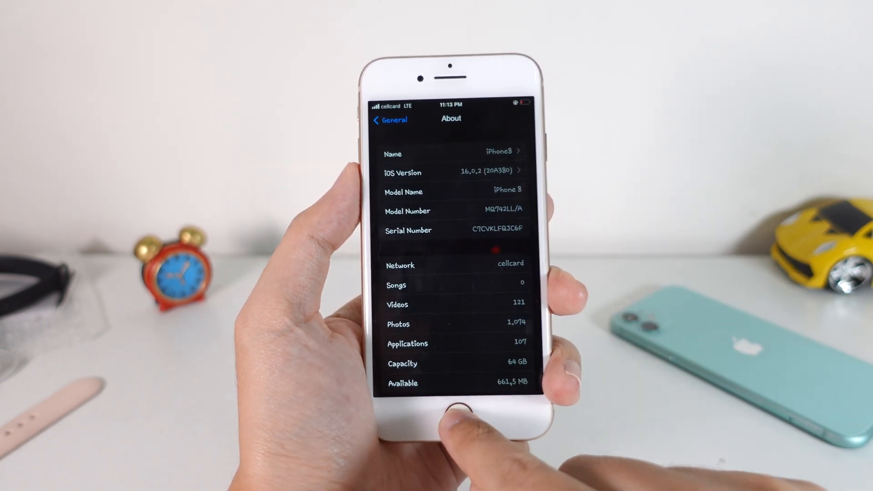
Return to the home screen where WDBFontOverwrite and AltStore sit beside Settings.
left_click(458, 407)
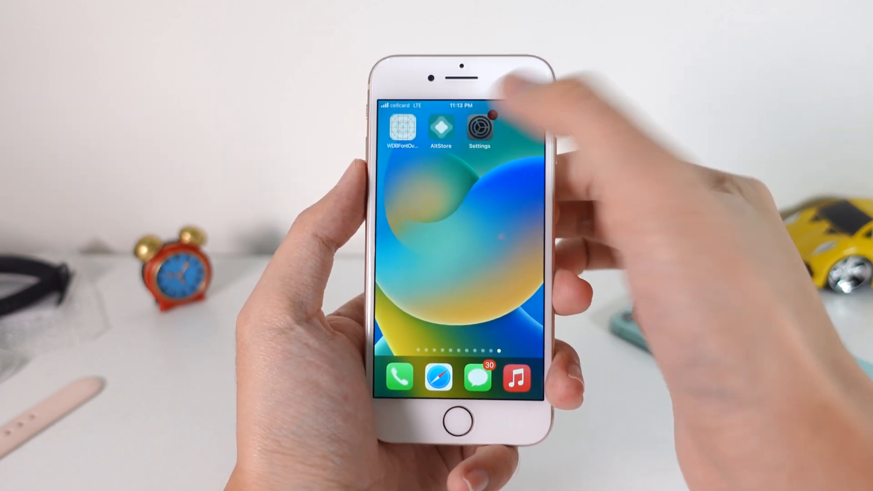
Reopen Settings at its main list, now rendered in the typewriter-style custom font.
left_click(478, 126)
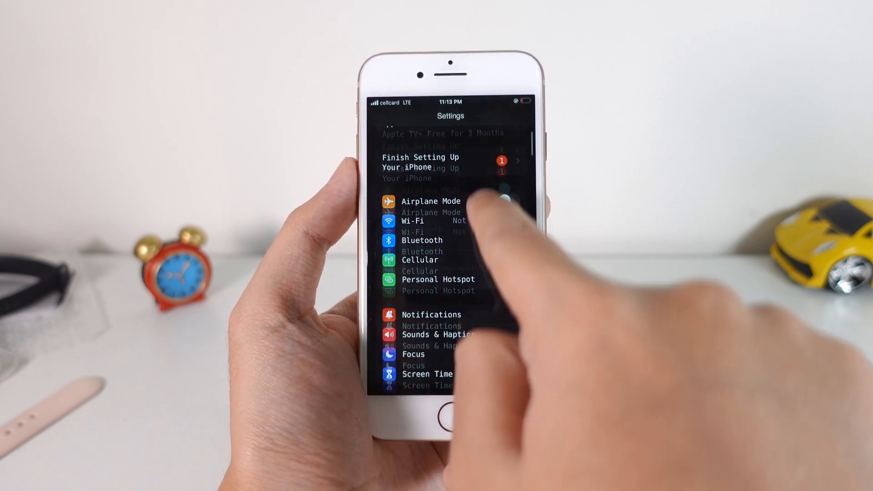
scroll("down", 3)
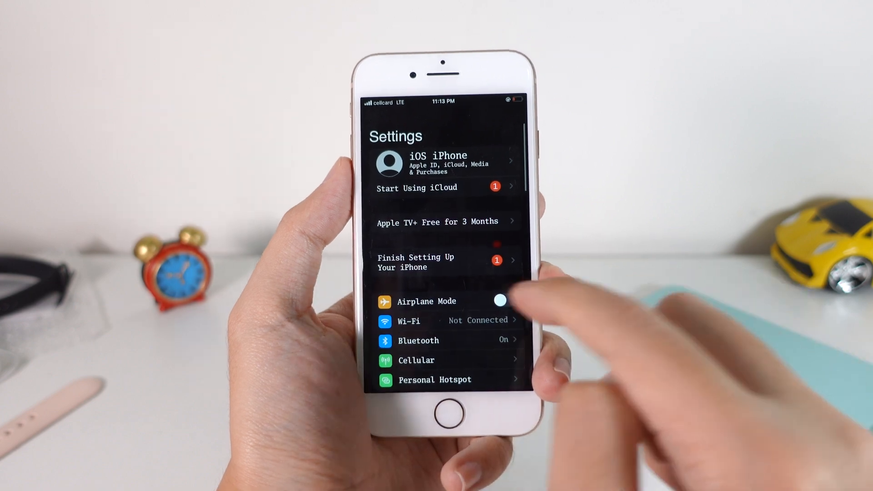
Scroll through the restyled Settings list before returning to the home screen.
scroll("down", 3)
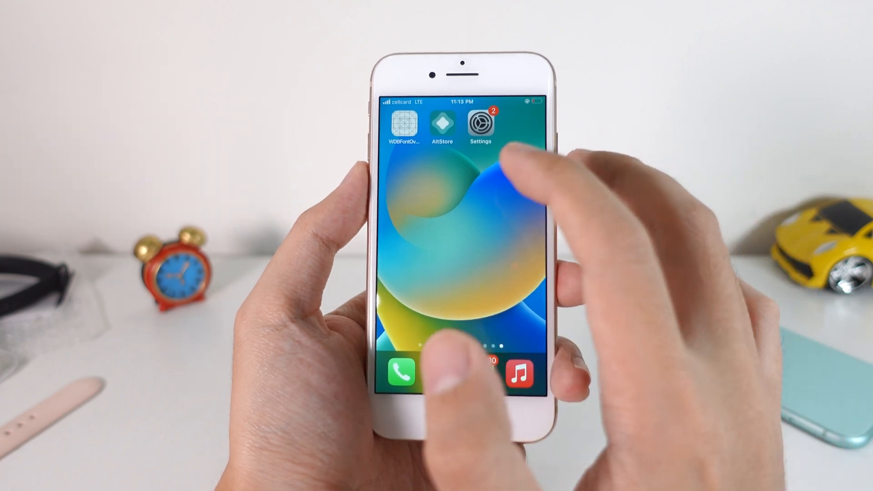
Check AltStore's News and Browse pages showing the custom font throughout.
left_click(442, 123)
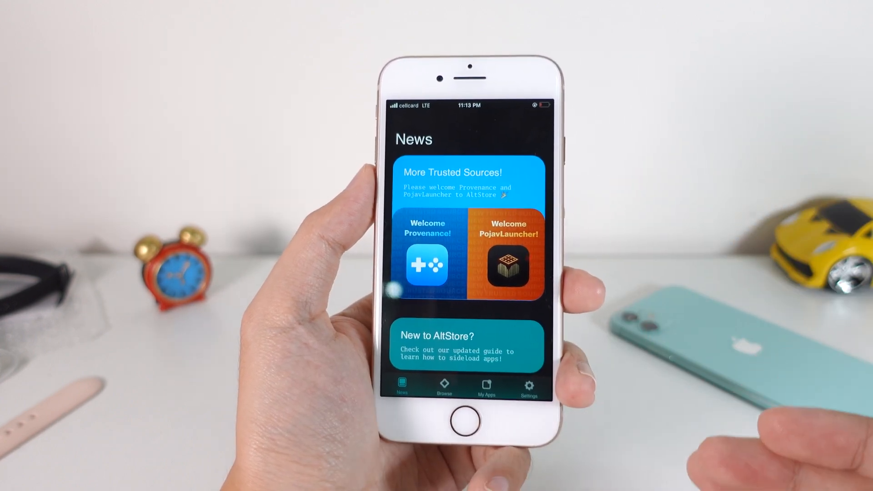
left_click(444, 384)
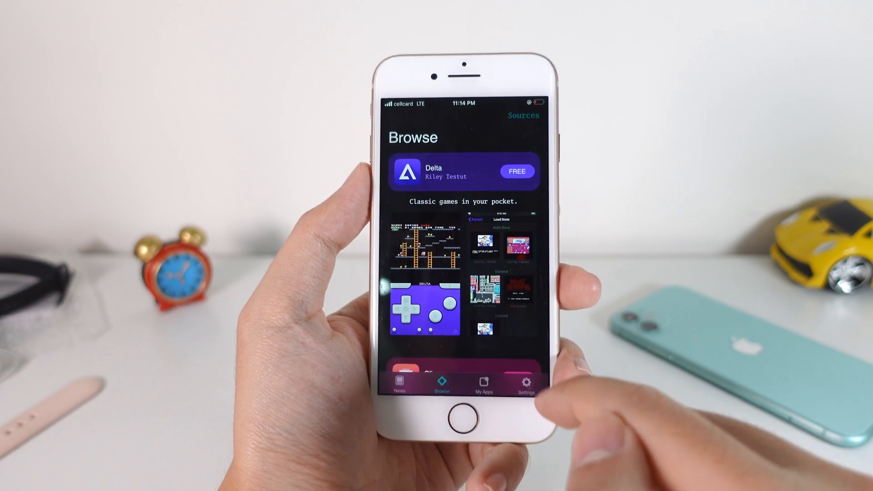
left_click(482, 383)
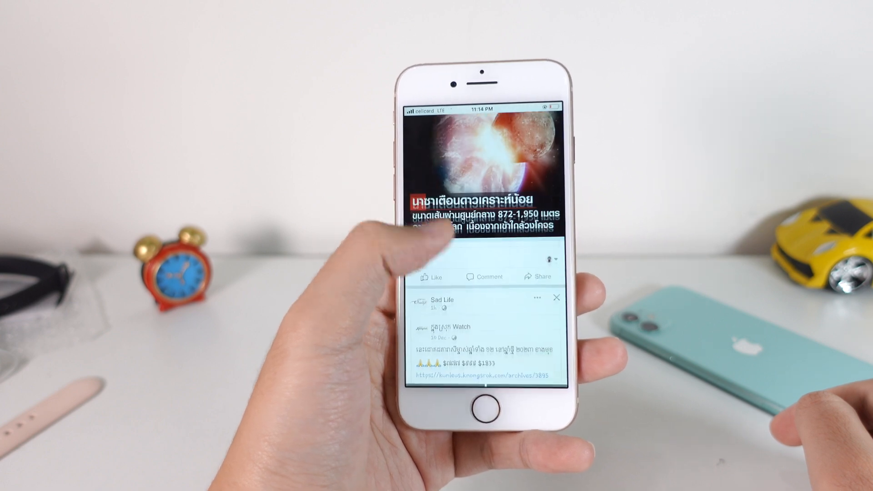
Scroll the Facebook news feed to posts with green animal sculpture photos in the custom font.
scroll("down", 3)
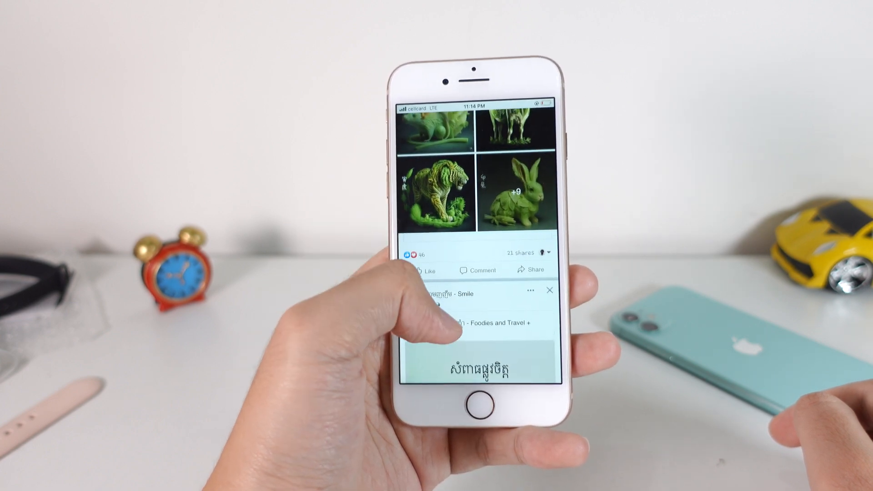
scroll("down", 3)
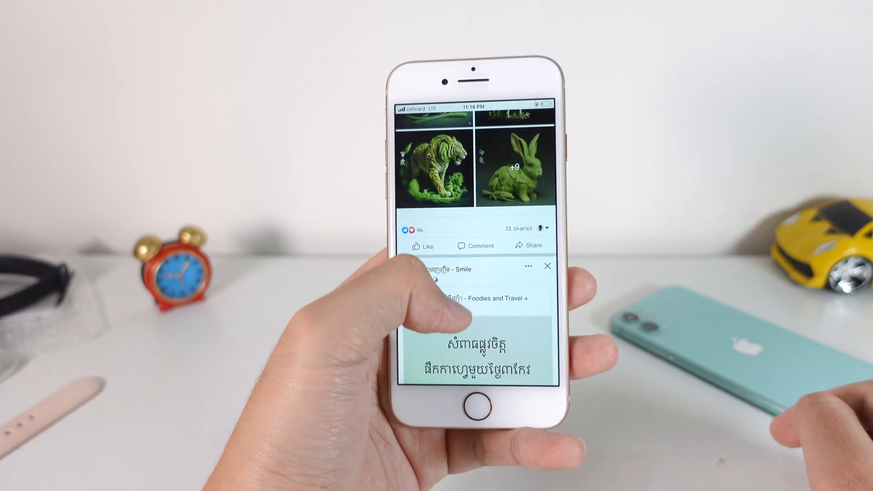